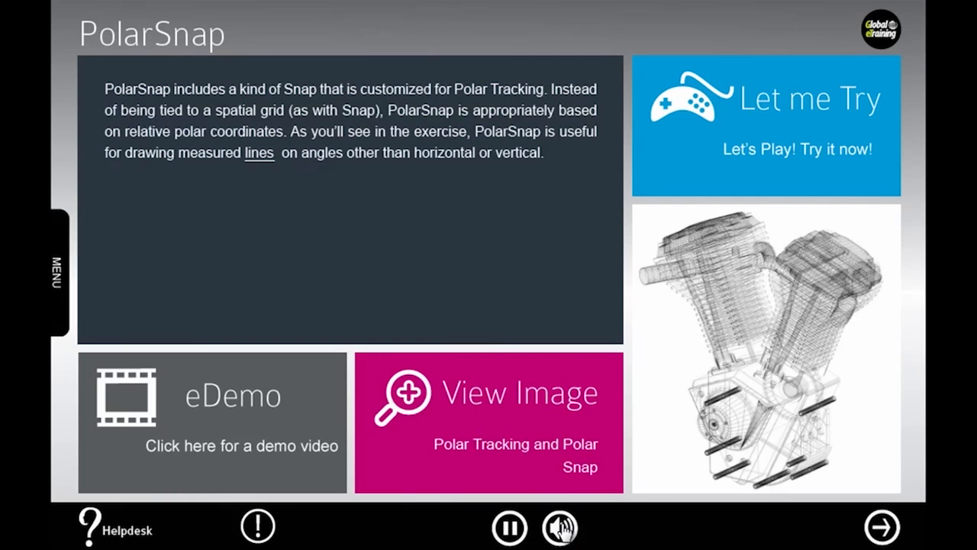
Step: View the Polar Tracking and Polar Snap image, then close it
{"action": "left_click", "coordinate": [560, 527]}
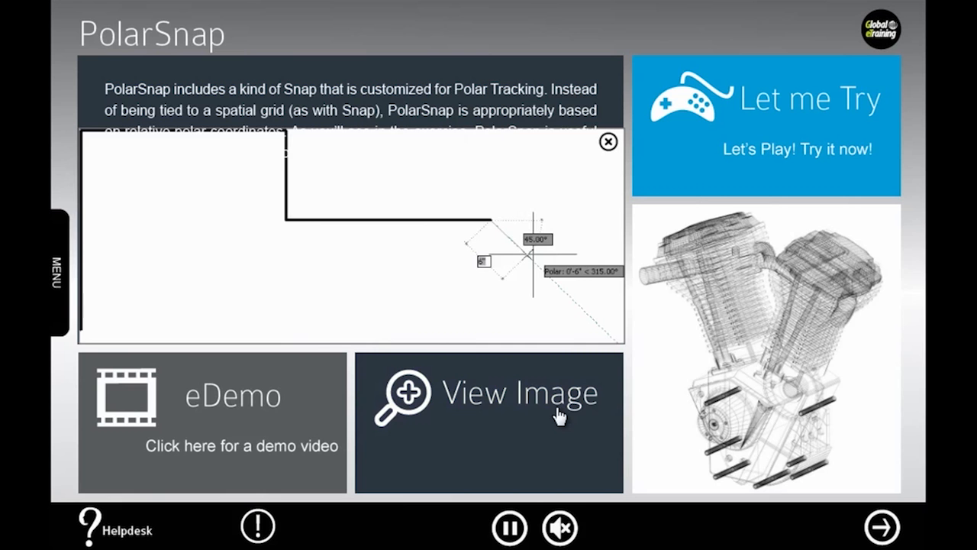
{"action": "left_click", "coordinate": [883, 527]}
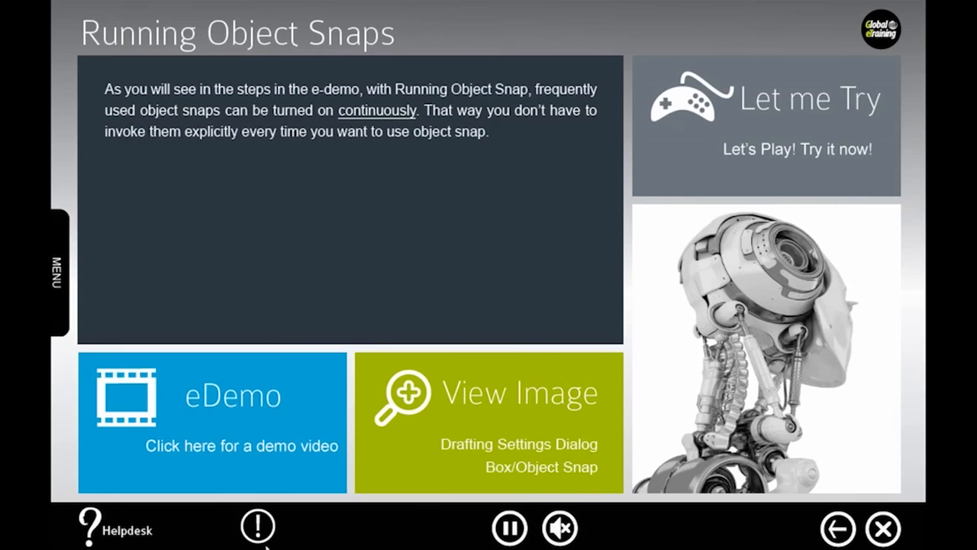
Step: Return to the PolarSnap slide and launch its Let me Try hands-on exercise
{"action": "left_click", "coordinate": [212, 425]}
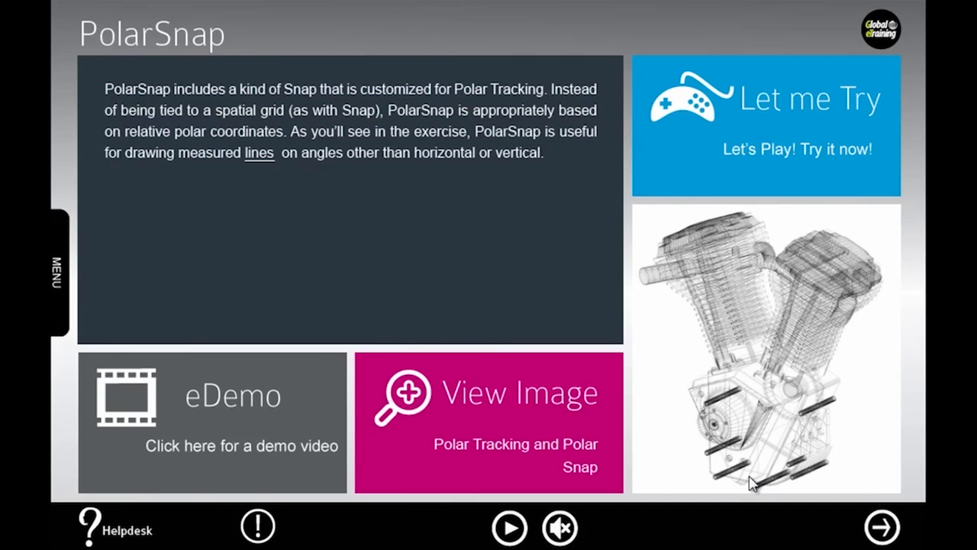
{"action": "left_click", "coordinate": [767, 123]}
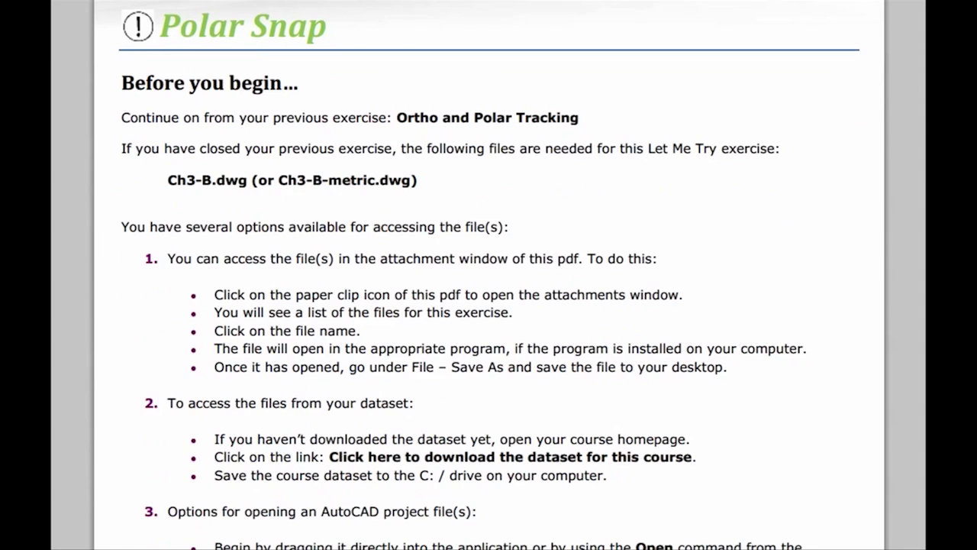
Step: Scroll through the Polar Snap exercise PDF, then continue past the Building Information Modeling note
{"action": "scroll", "scroll_direction": "down", "scroll_amount": 3}
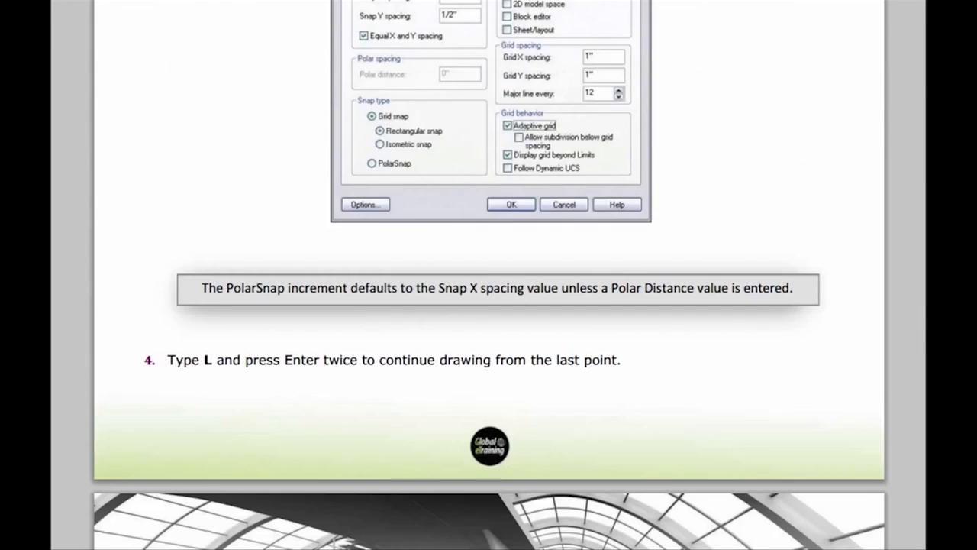
{"action": "scroll", "scroll_direction": "down", "scroll_amount": 3}
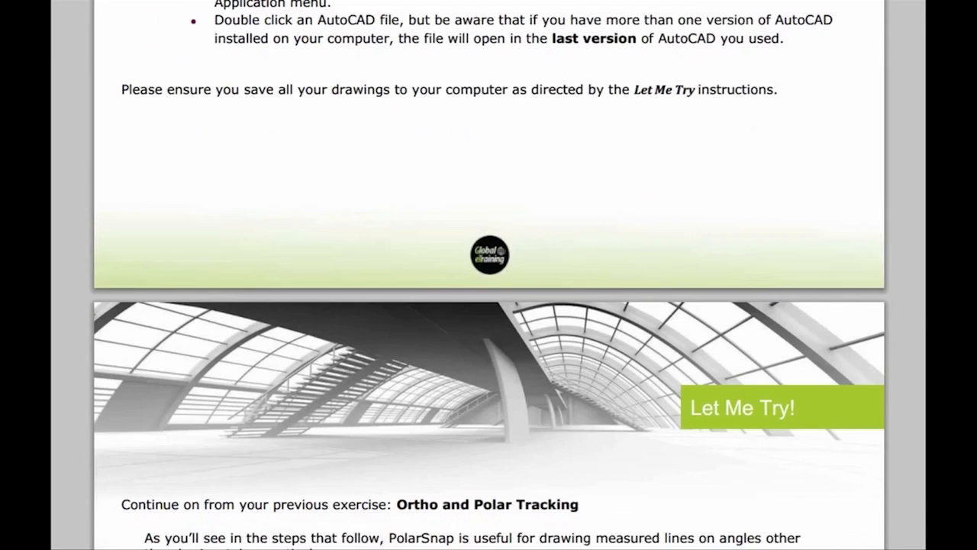
{"action": "scroll", "scroll_direction": "down", "scroll_amount": 3}
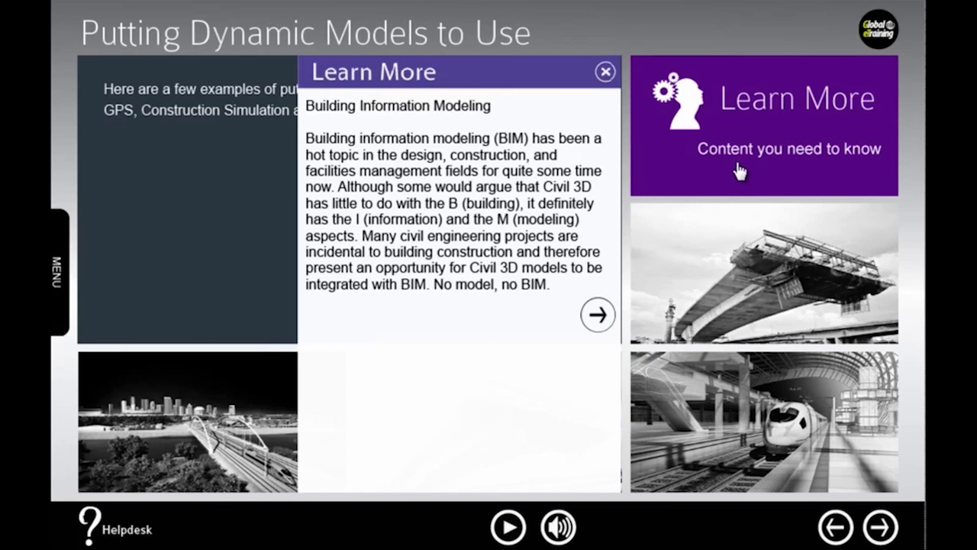
{"action": "left_click", "coordinate": [599, 314]}
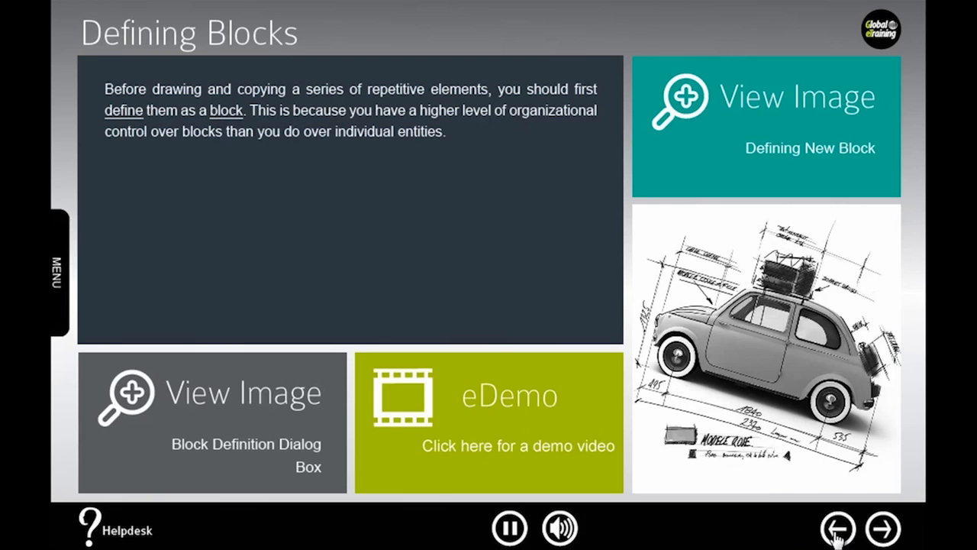
Step: Exit the lesson to the My Courses outline and launch the 10-question quiz
{"action": "left_click", "coordinate": [54, 275]}
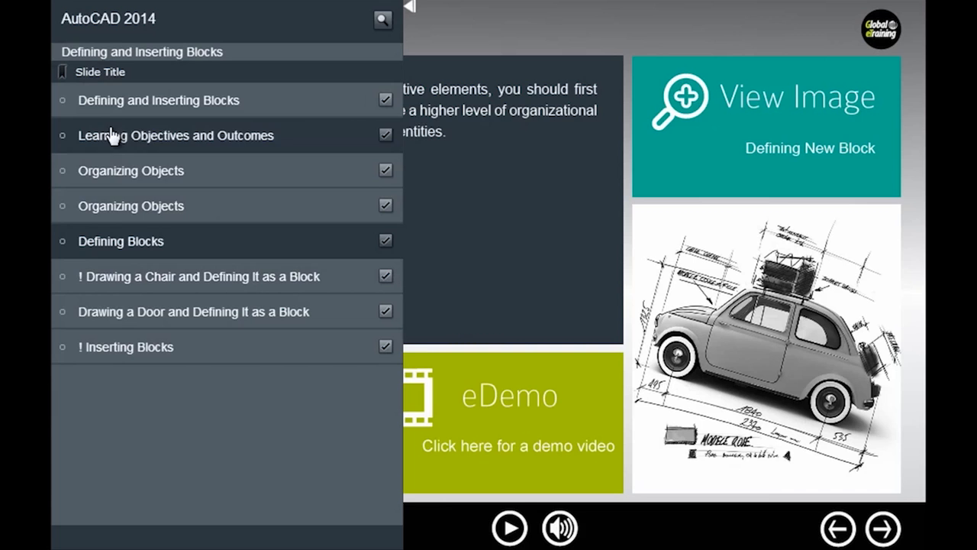
{"action": "left_click", "coordinate": [382, 18]}
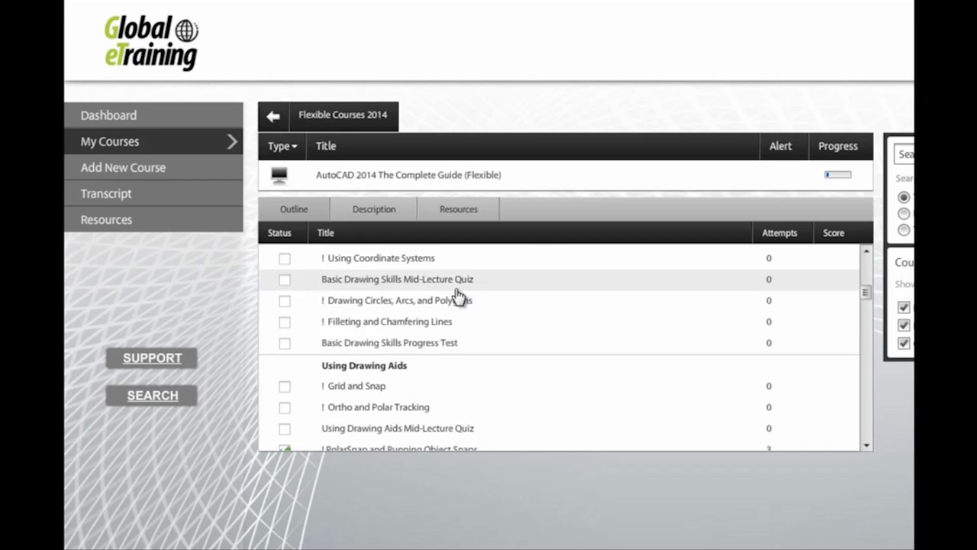
{"action": "left_click", "coordinate": [397, 278]}
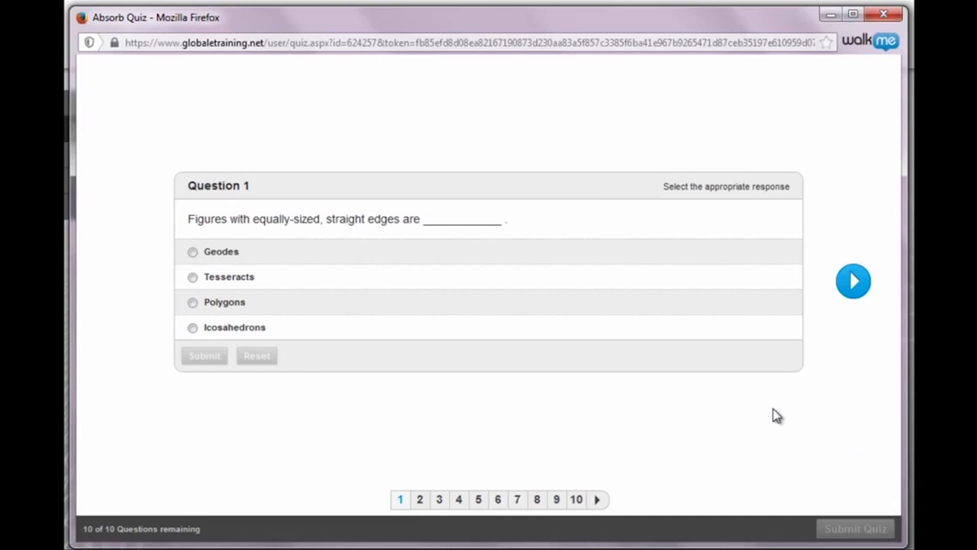